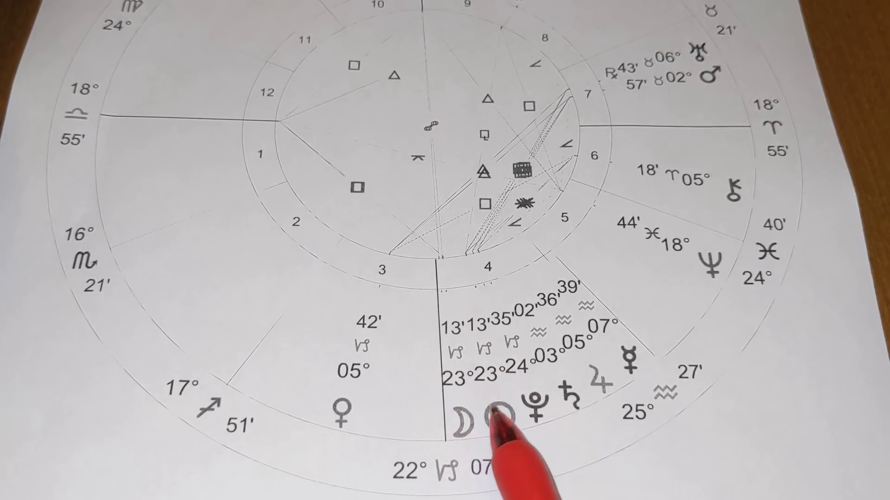
mouse_move(483, 386)
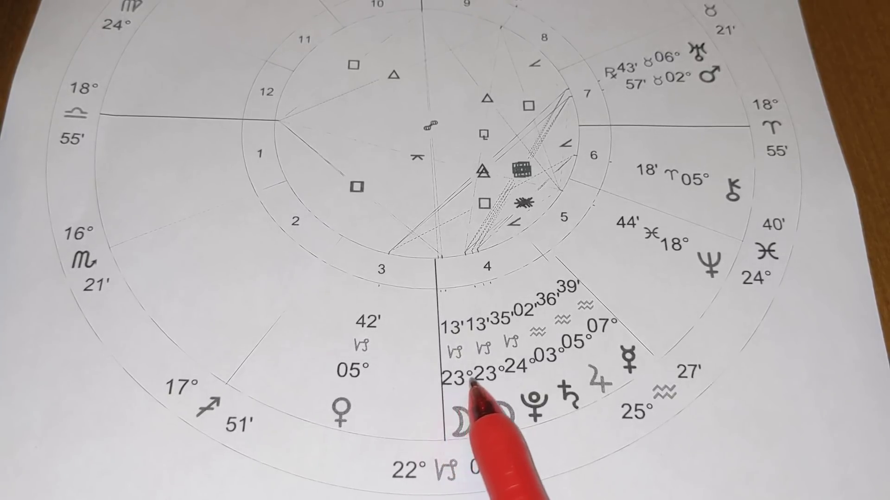
mouse_move(483, 409)
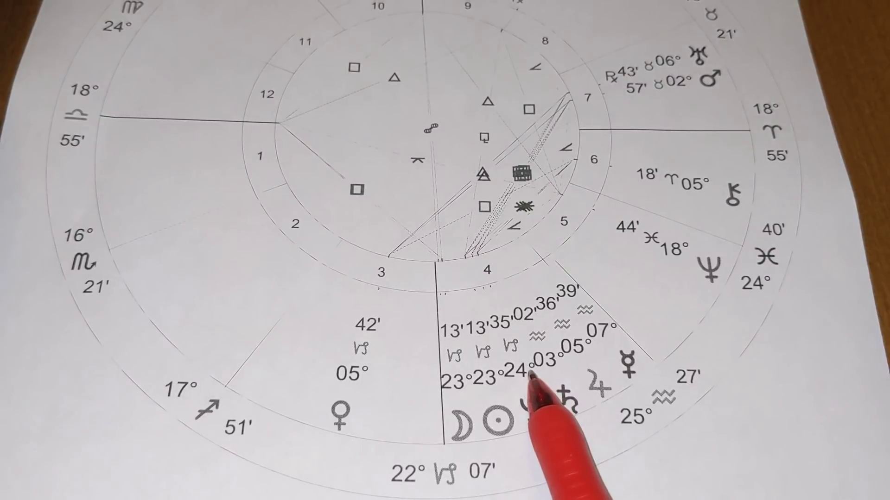
mouse_move(561, 392)
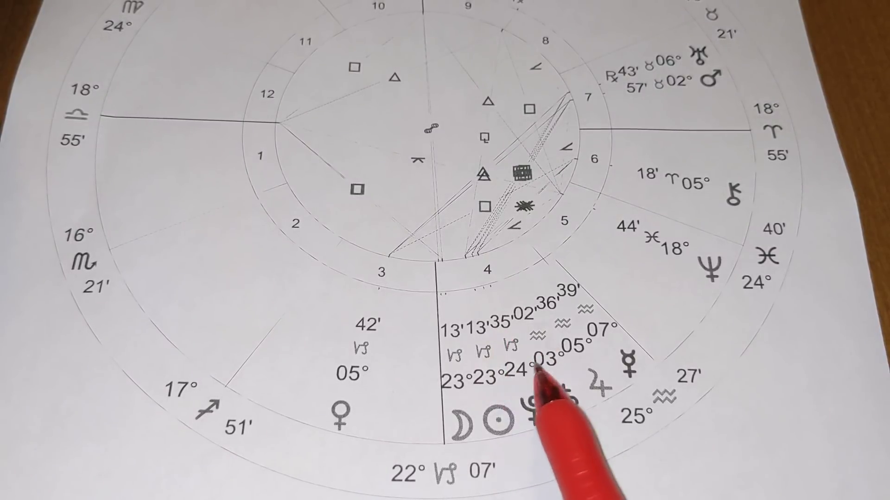
mouse_move(550, 454)
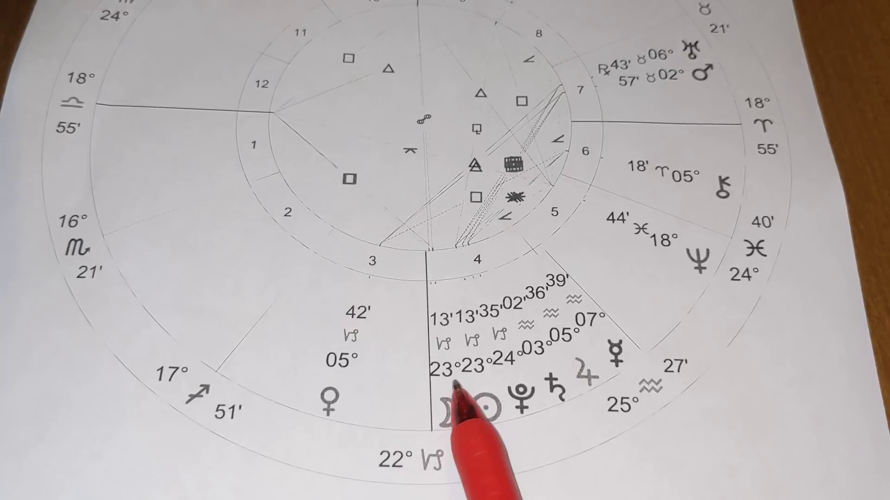
mouse_move(505, 386)
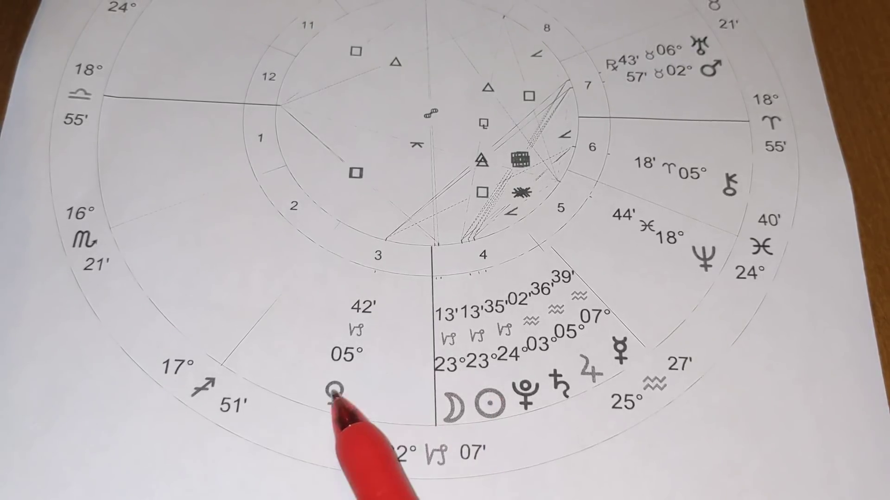
mouse_move(465, 386)
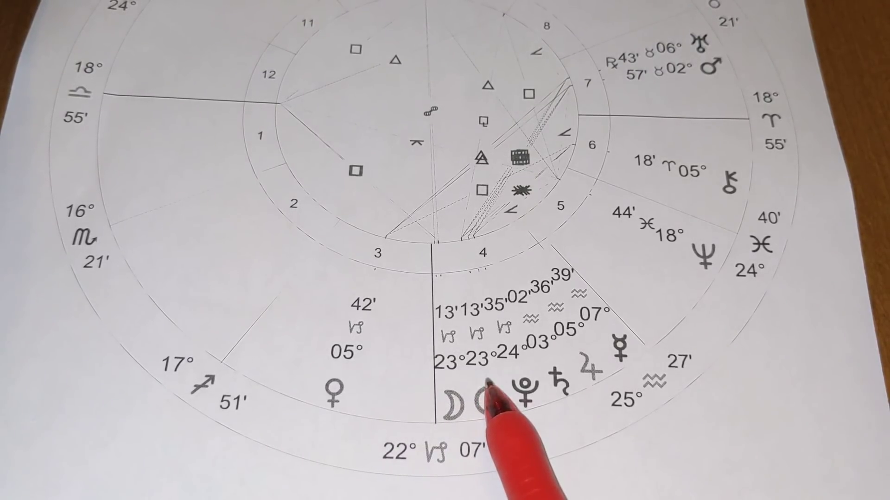
mouse_move(500, 386)
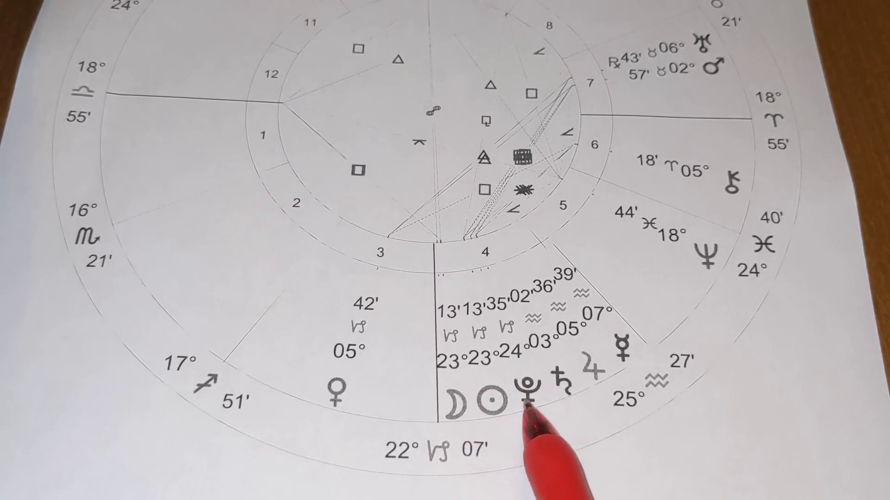
mouse_move(465, 409)
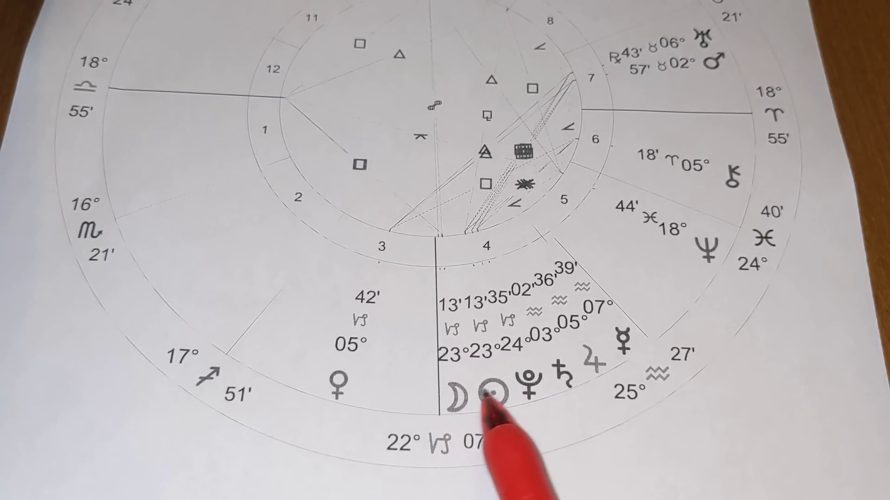
mouse_move(488, 392)
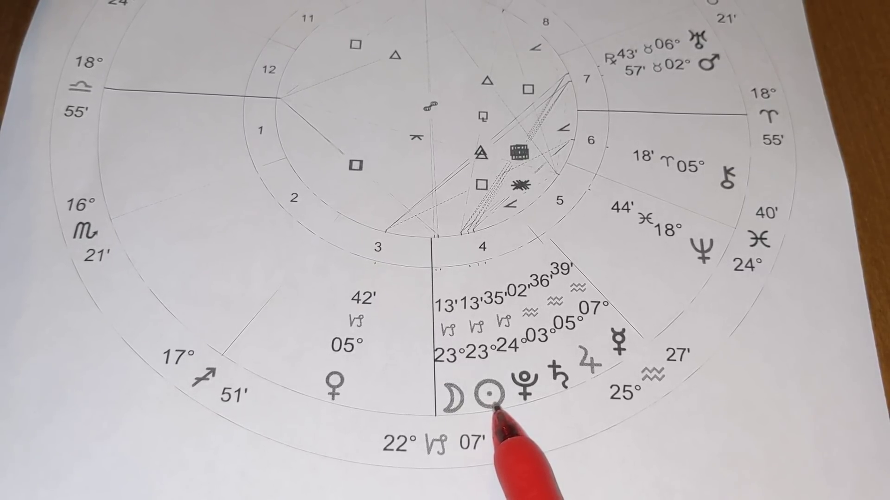
mouse_move(545, 397)
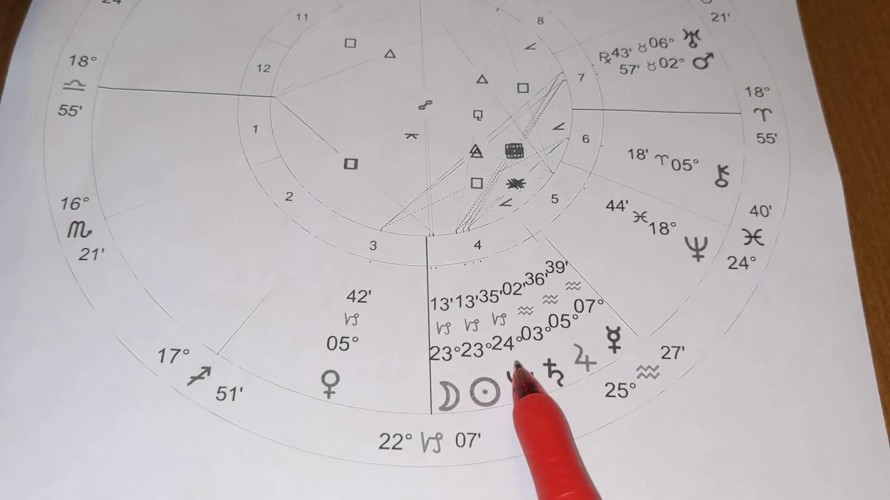
mouse_move(522, 392)
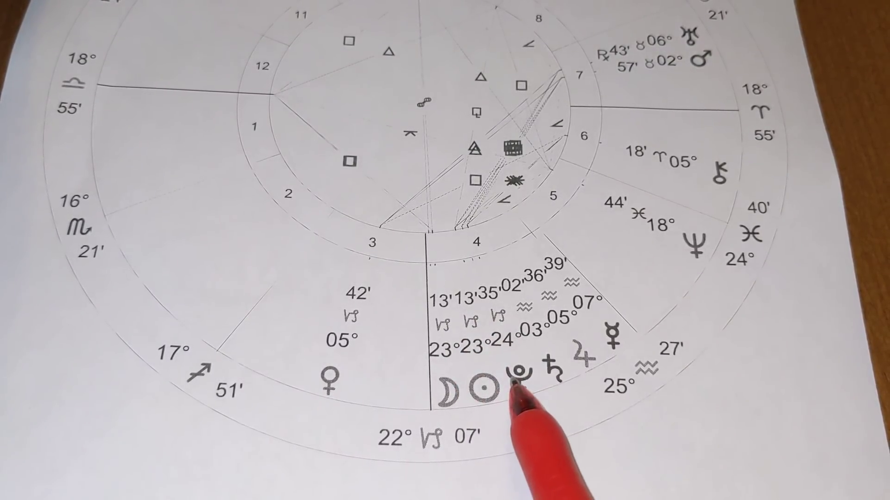
mouse_move(483, 392)
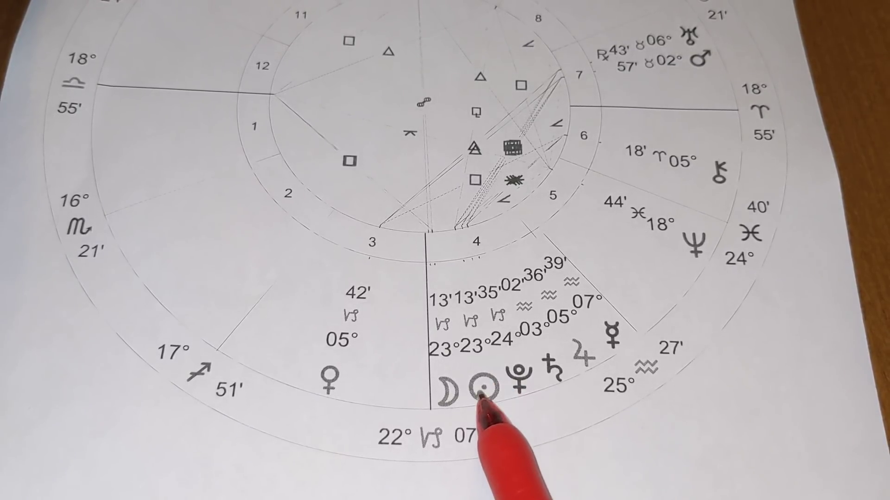
mouse_move(522, 386)
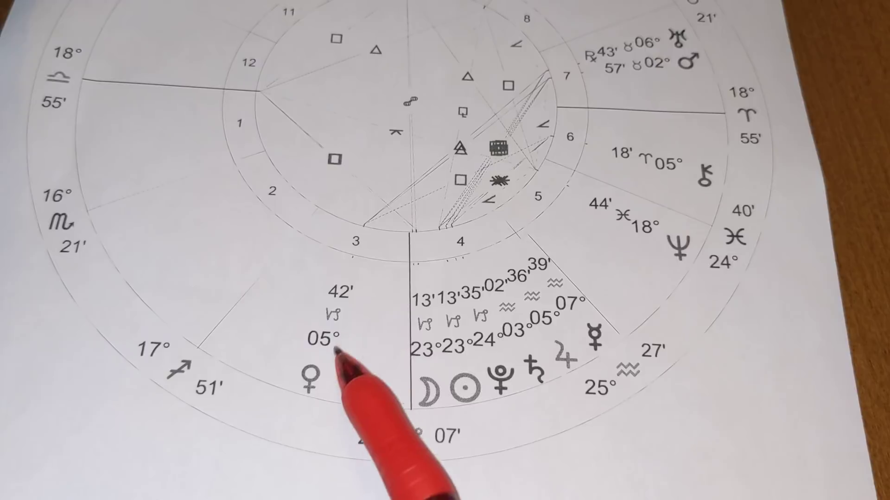
mouse_move(309, 386)
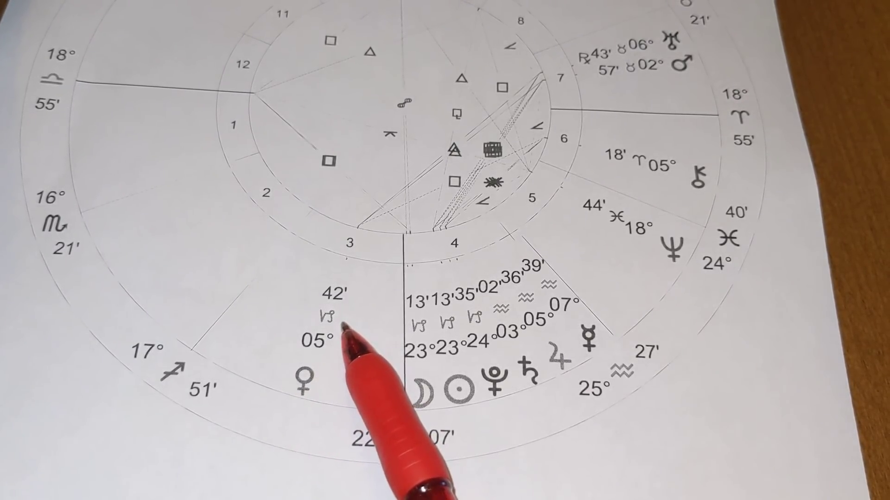
mouse_move(306, 386)
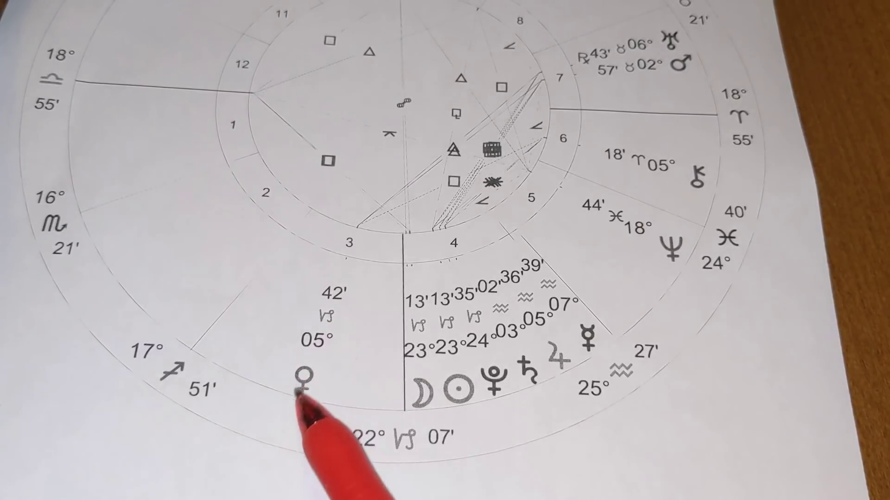
mouse_move(335, 326)
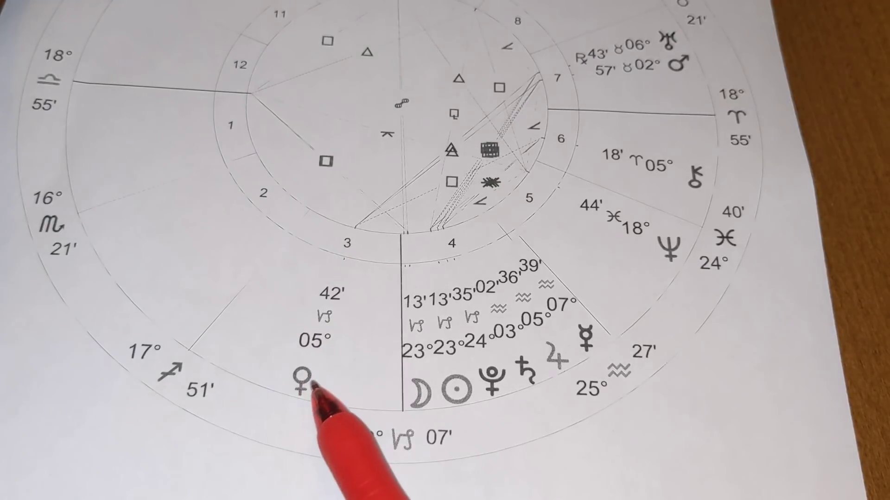
mouse_move(460, 386)
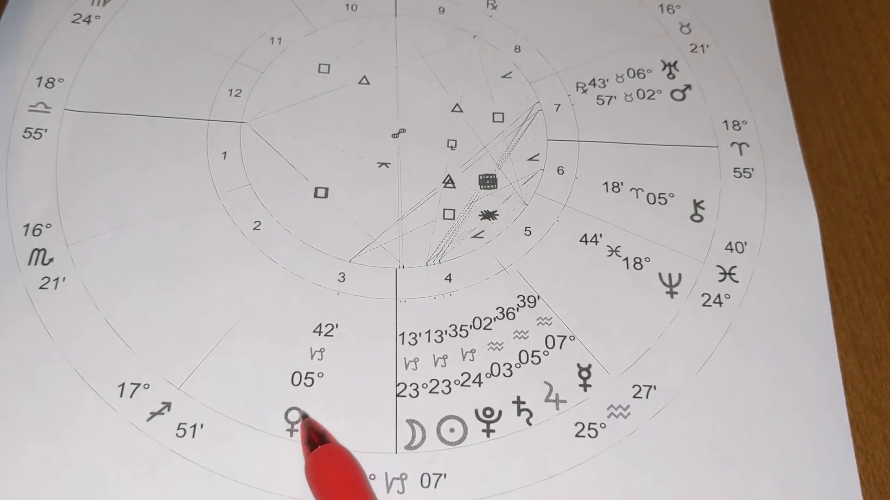
mouse_move(689, 90)
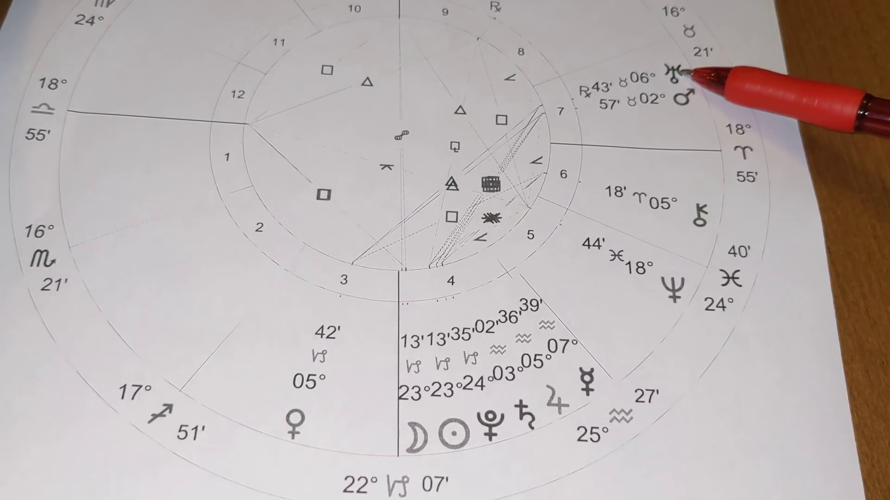
mouse_move(687, 86)
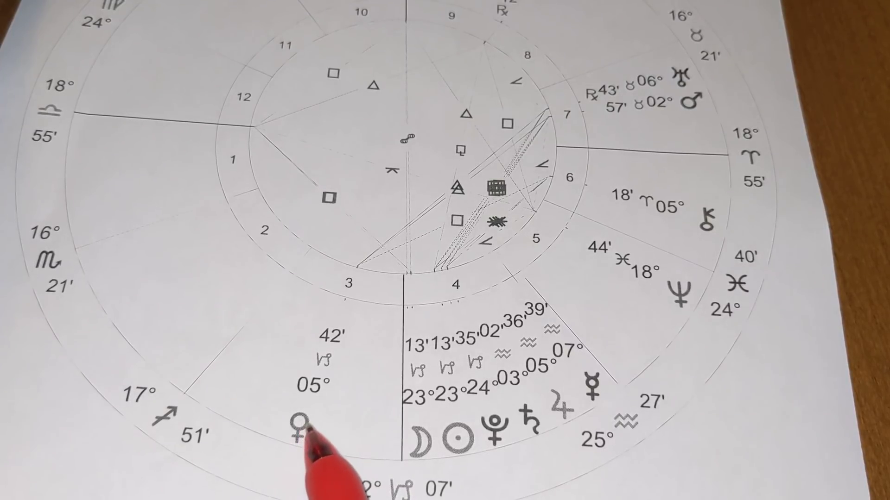
mouse_move(704, 114)
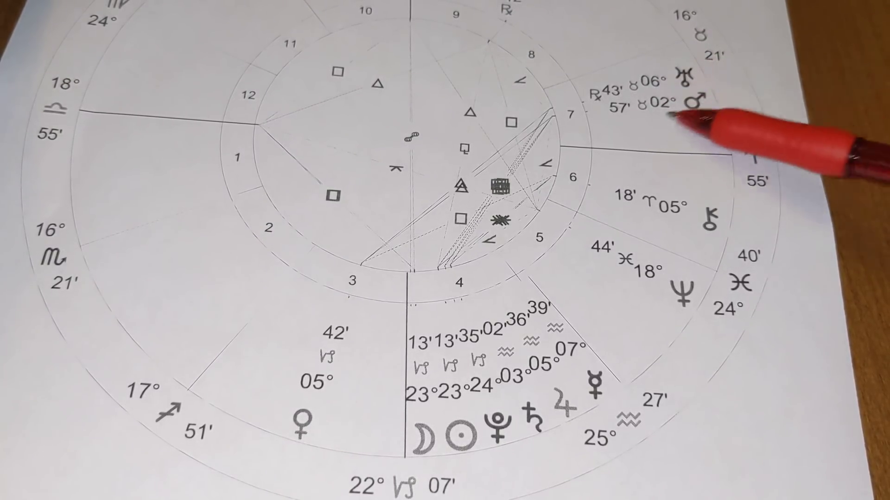
mouse_move(738, 73)
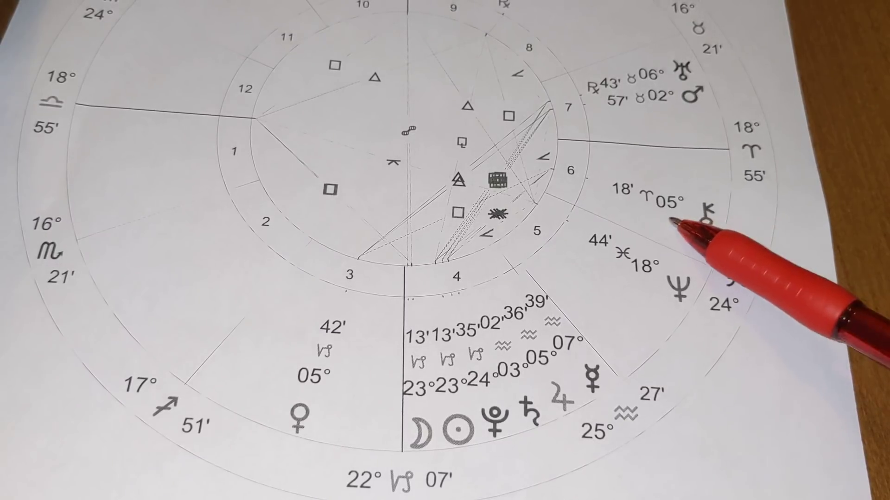
mouse_move(709, 238)
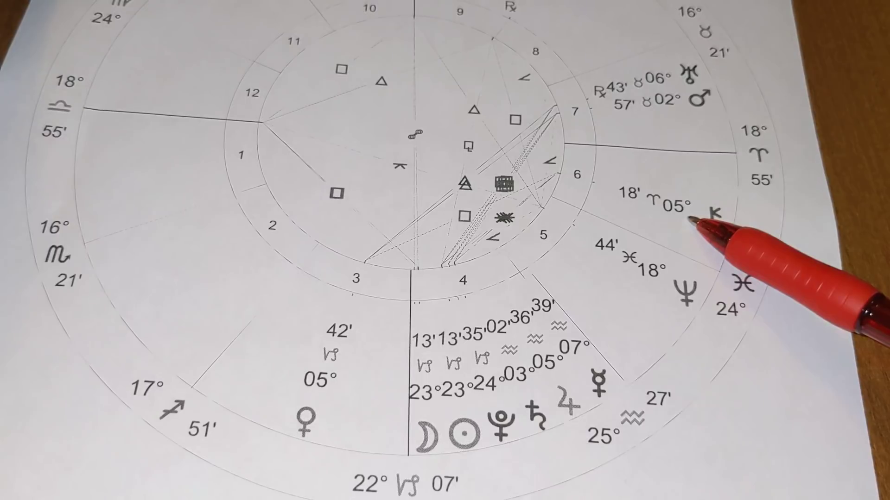
mouse_move(295, 431)
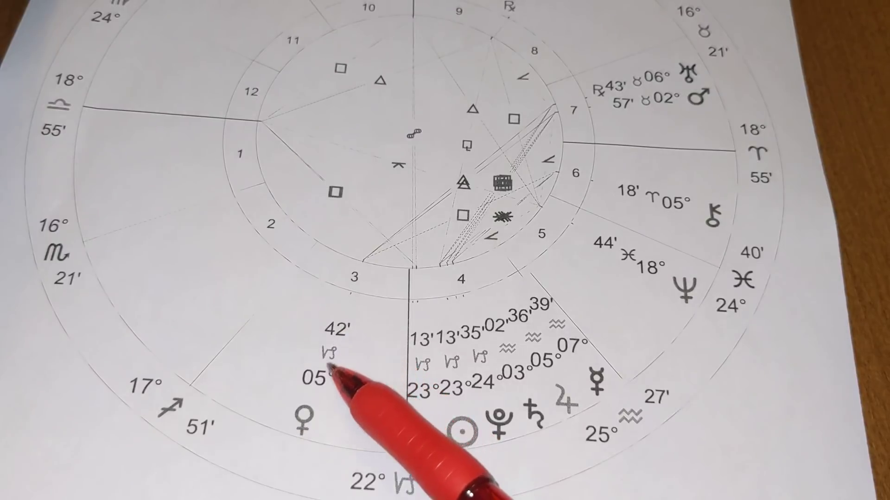
mouse_move(737, 102)
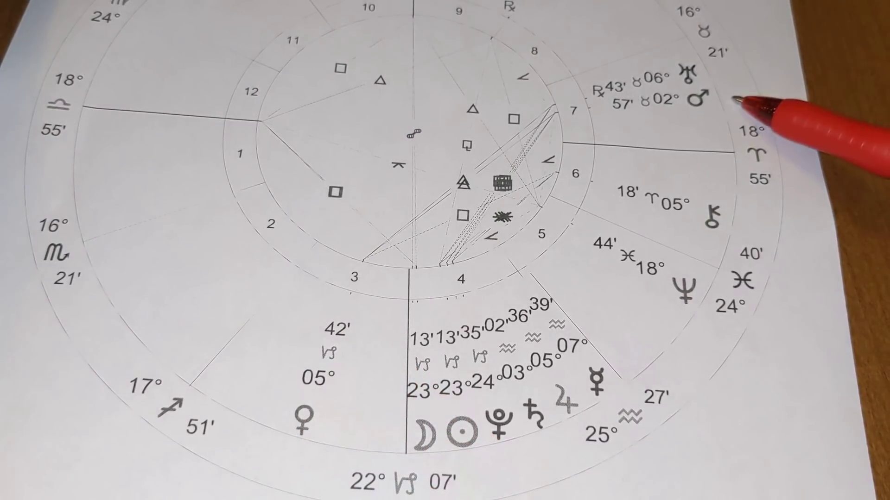
mouse_move(732, 74)
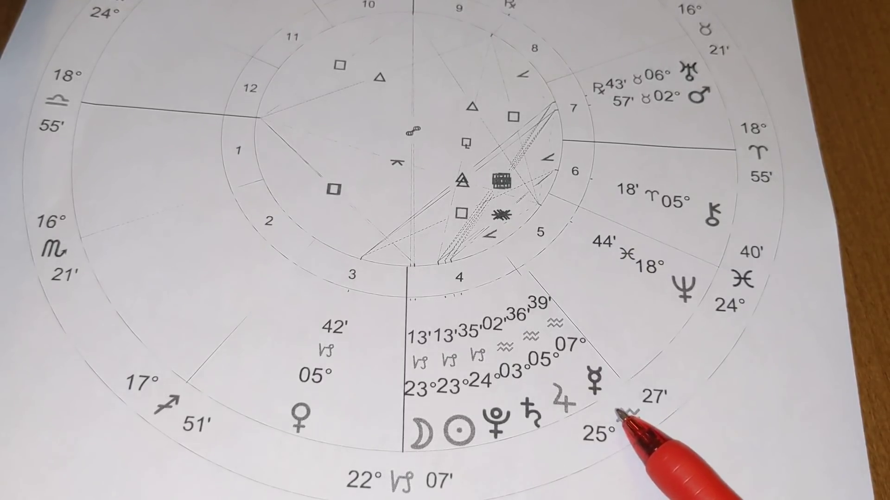
mouse_move(551, 409)
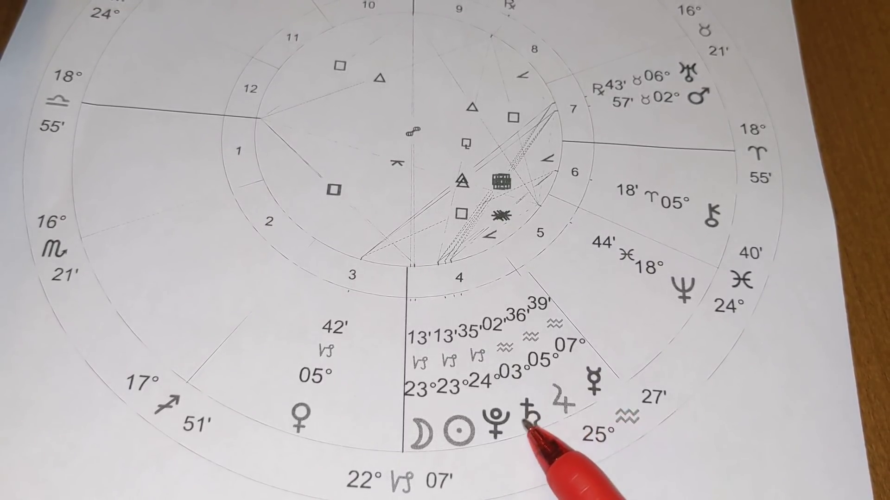
mouse_move(573, 363)
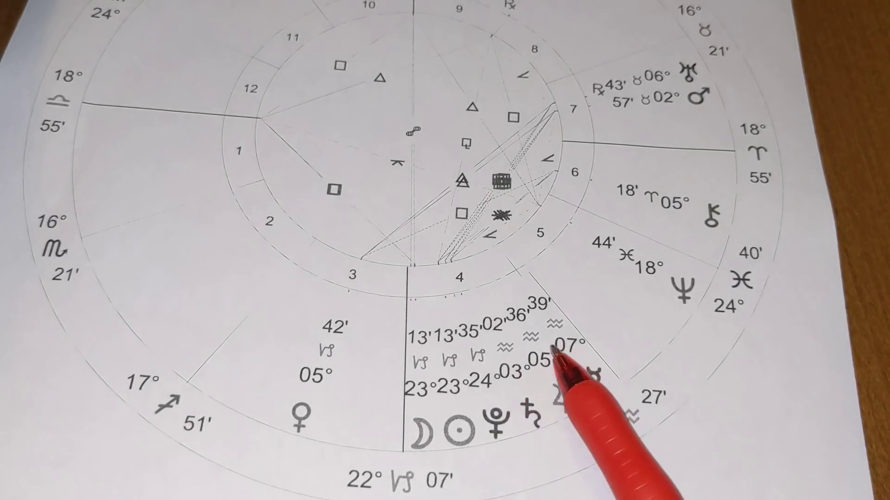
mouse_move(409, 420)
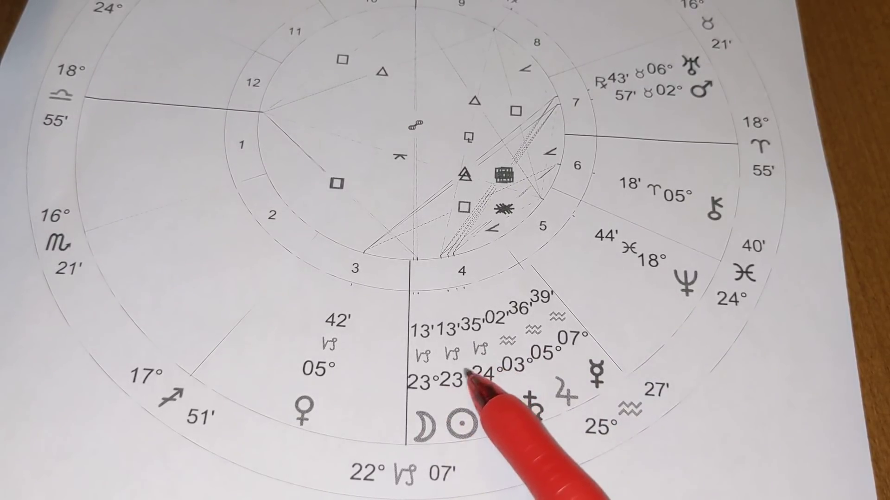
mouse_move(409, 392)
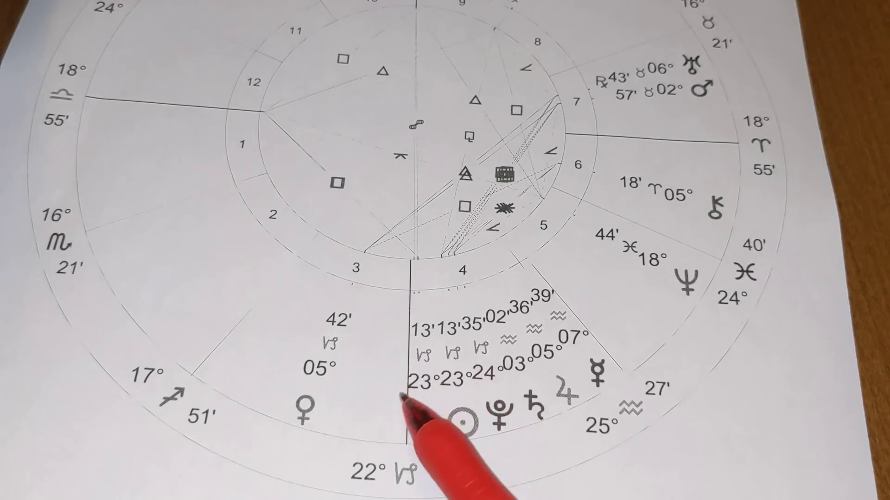
mouse_move(420, 397)
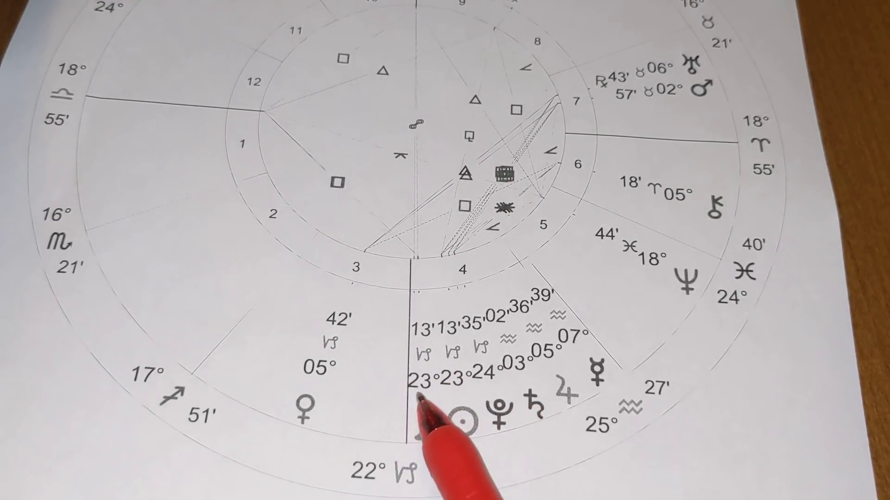
mouse_move(437, 420)
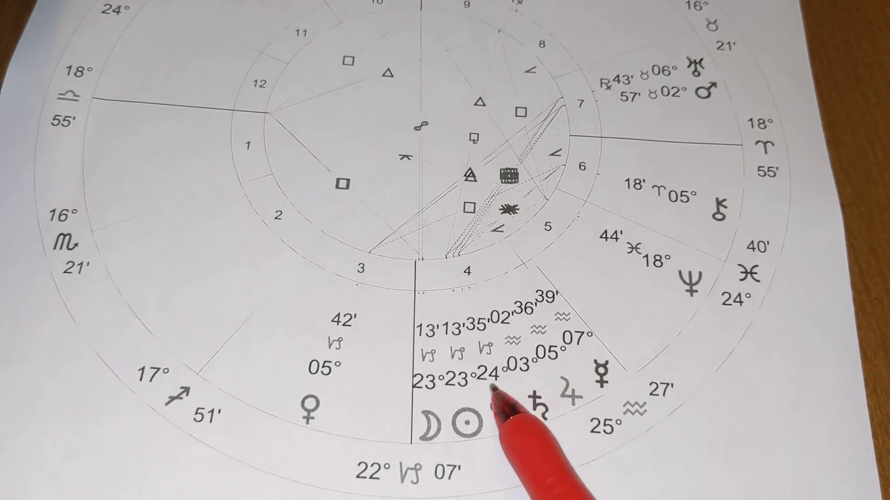
mouse_move(556, 408)
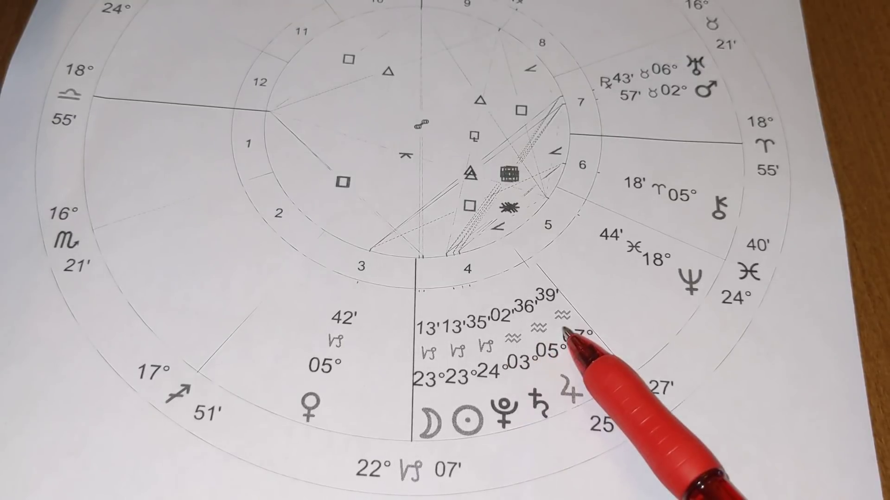
mouse_move(590, 346)
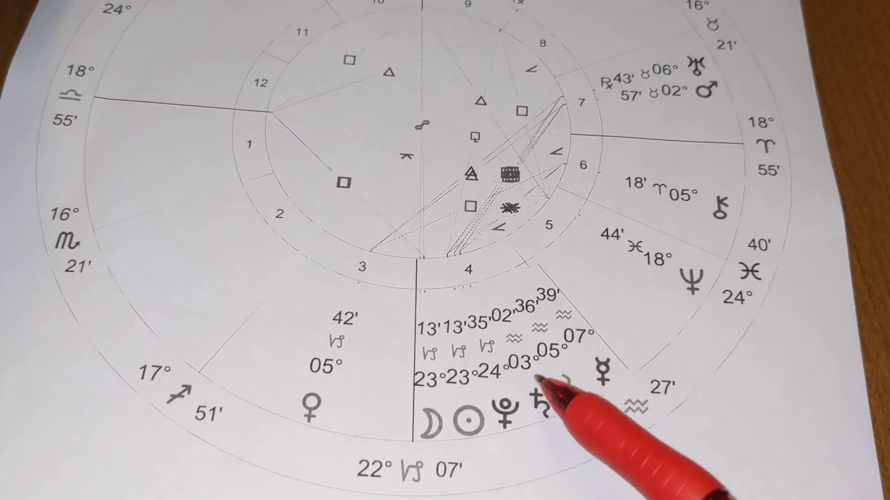
mouse_move(589, 352)
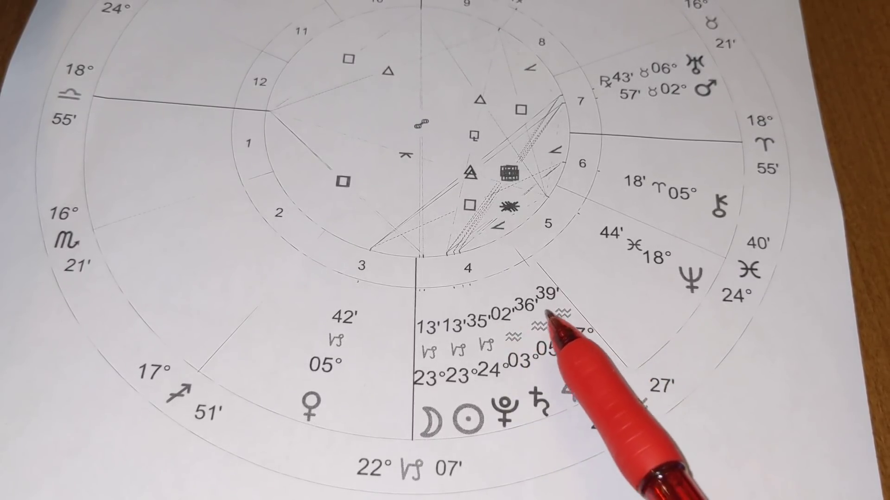
mouse_move(545, 363)
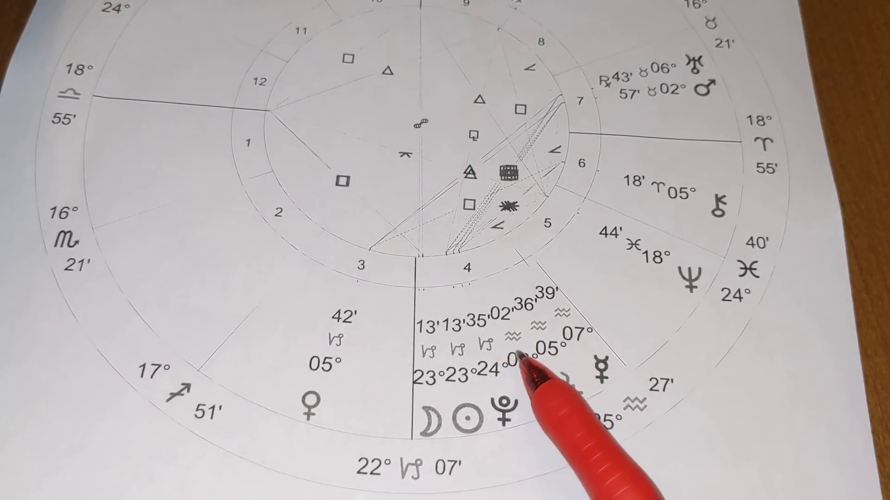
mouse_move(567, 386)
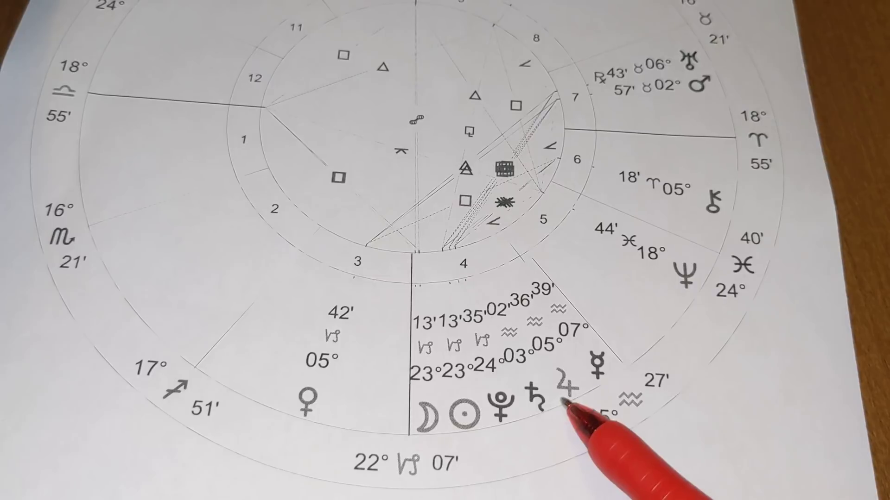
mouse_move(551, 408)
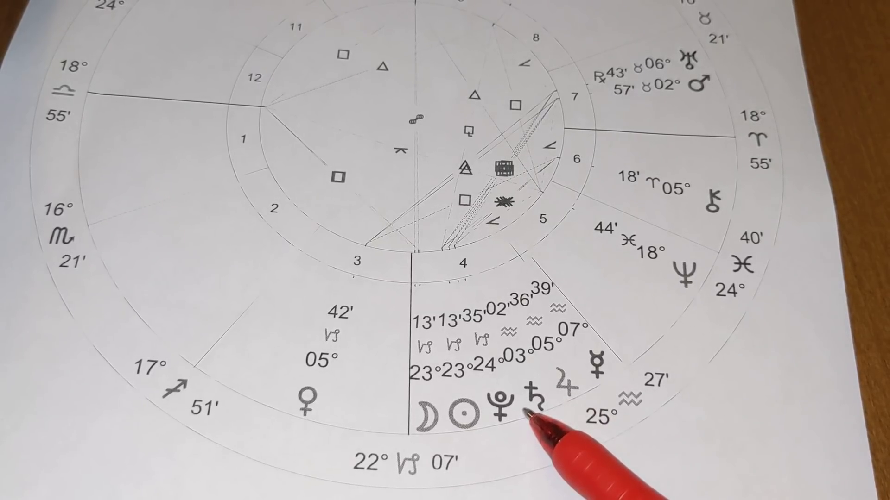
mouse_move(601, 363)
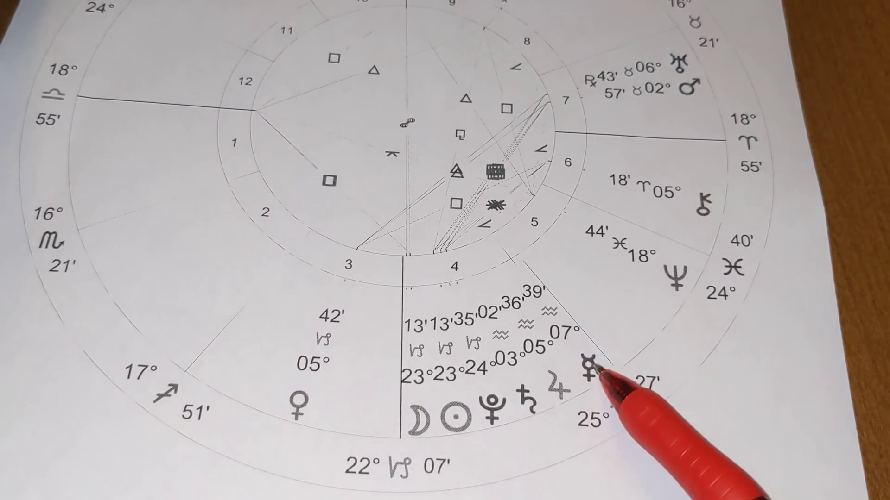
mouse_move(596, 341)
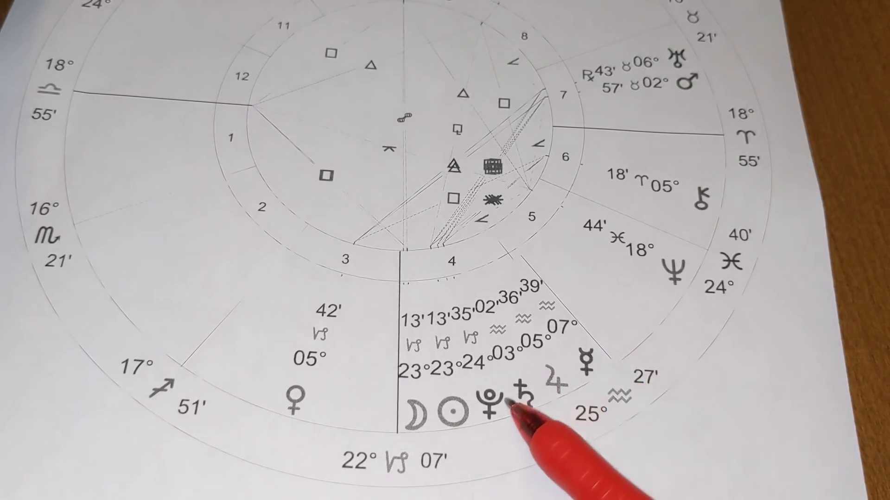
mouse_move(573, 392)
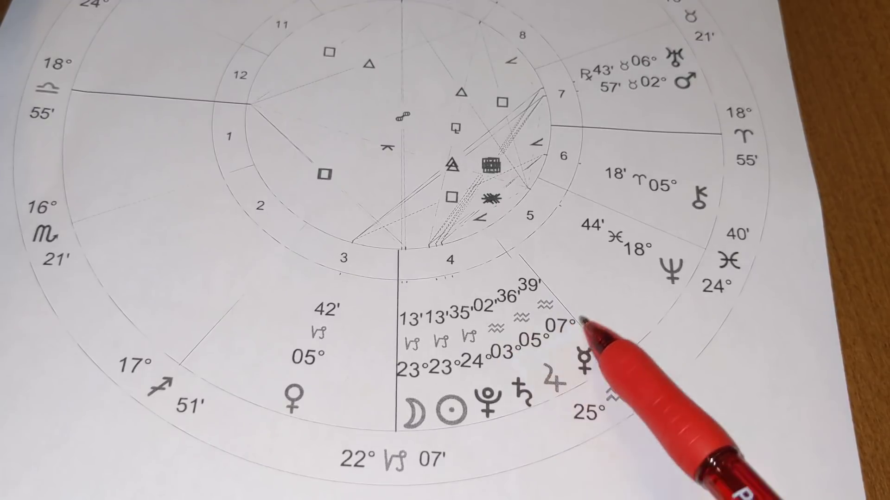
mouse_move(590, 318)
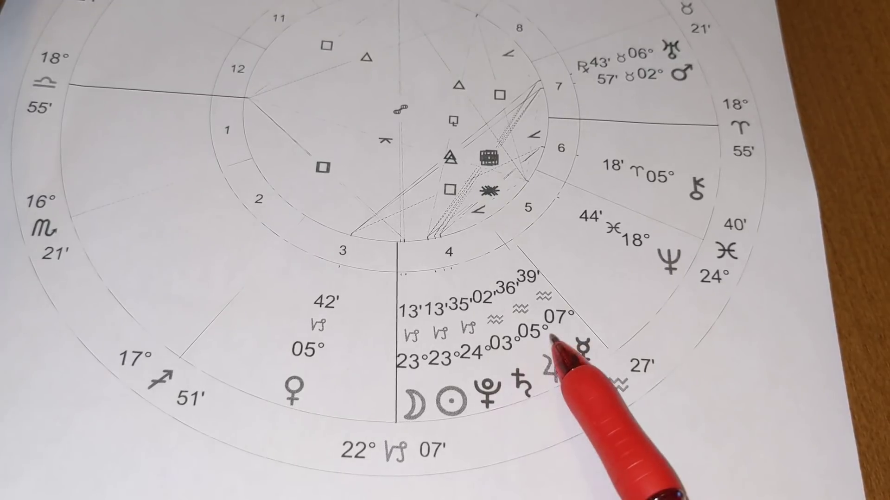
mouse_move(511, 341)
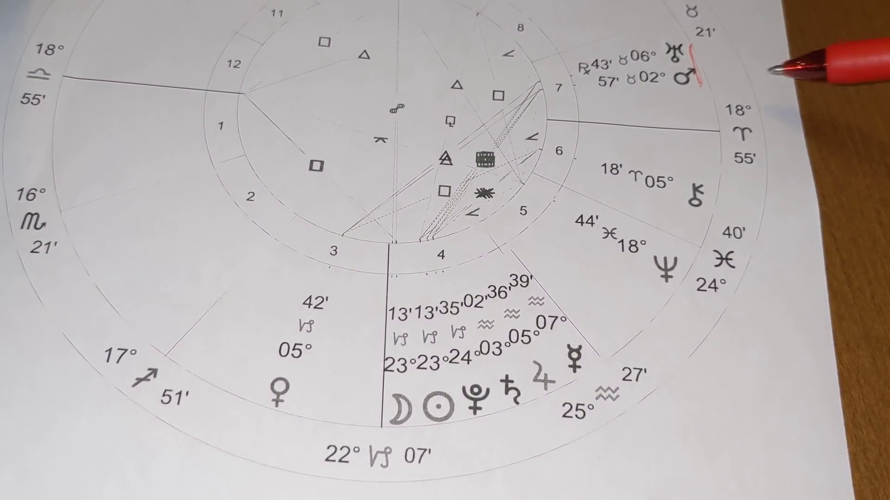
mouse_move(689, 60)
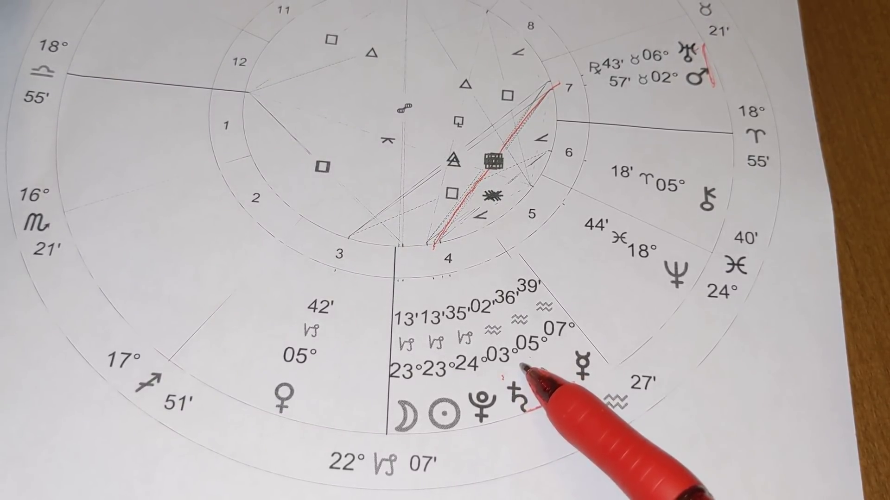
mouse_move(545, 386)
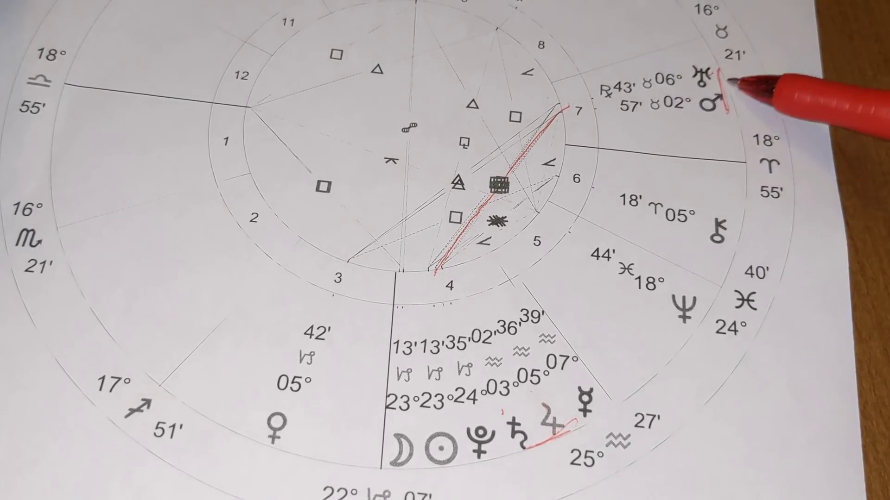
mouse_move(726, 74)
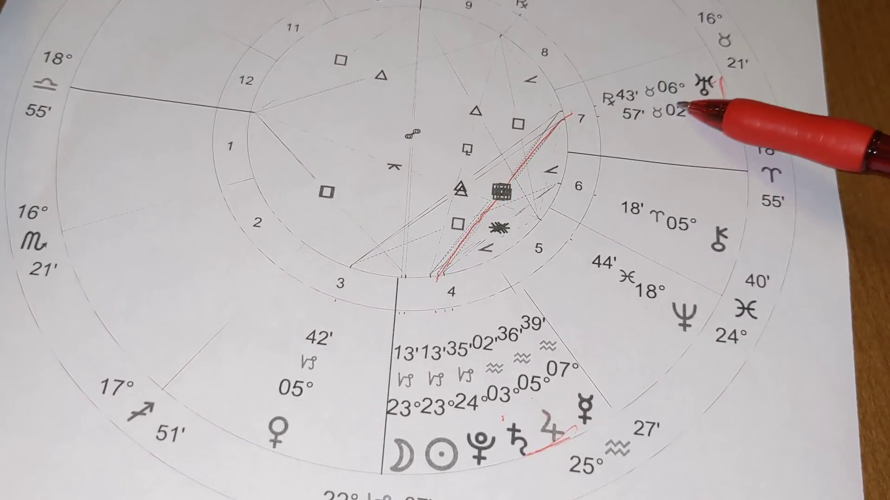
mouse_move(545, 454)
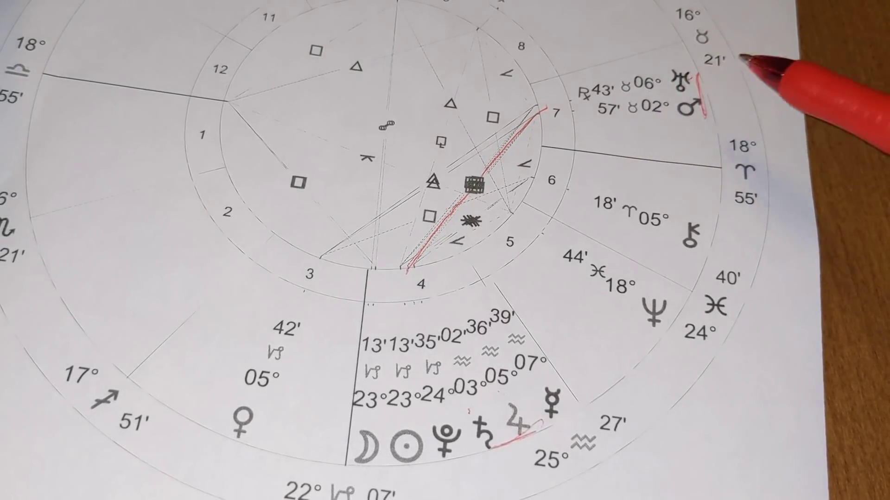
mouse_move(539, 397)
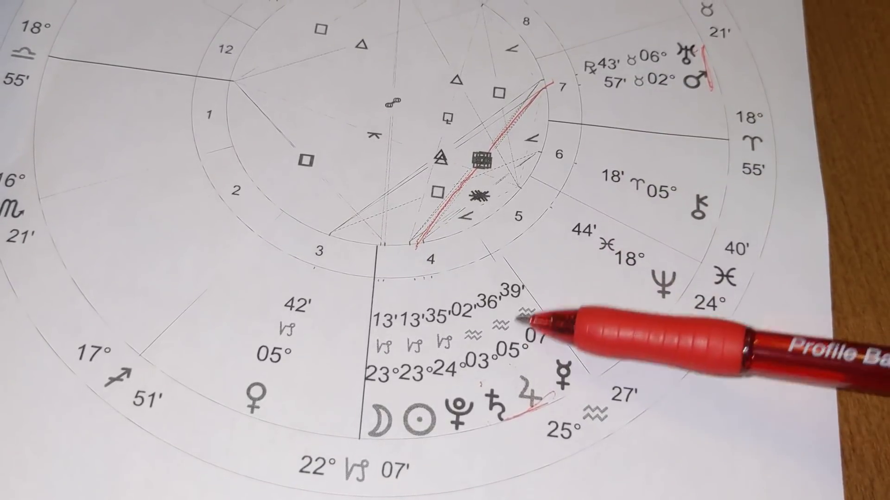
mouse_move(510, 357)
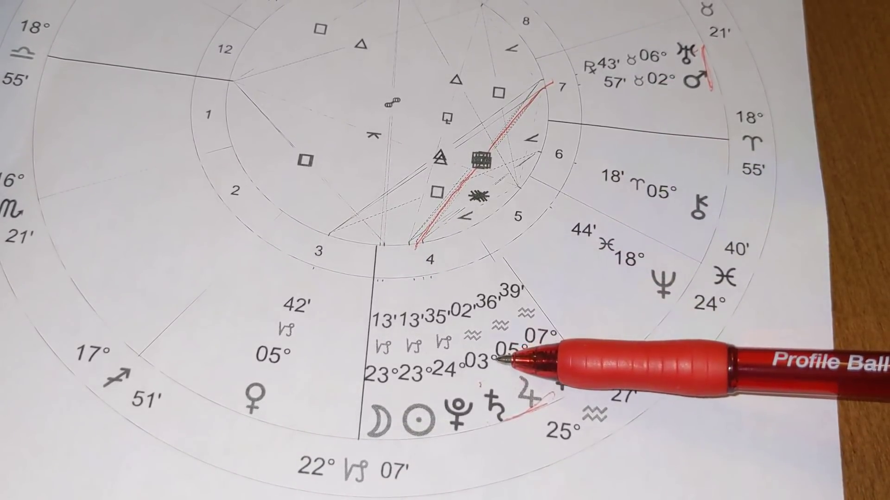
mouse_move(523, 364)
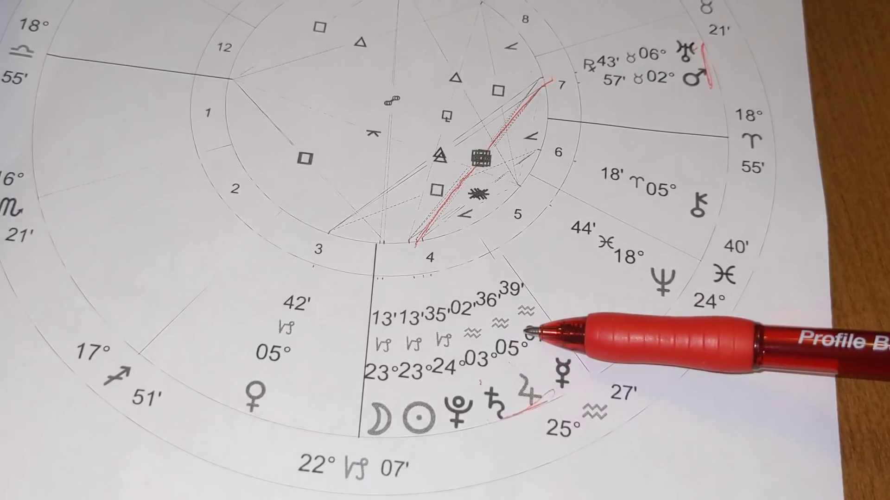
mouse_move(437, 414)
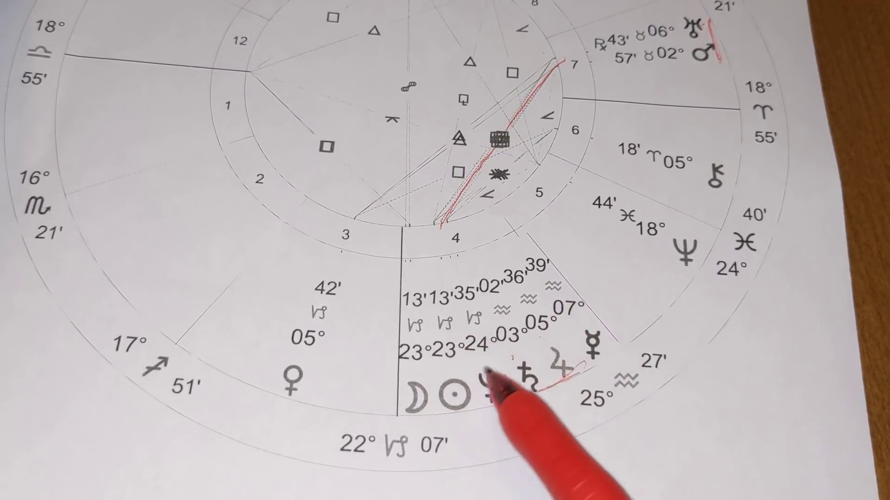
mouse_move(474, 366)
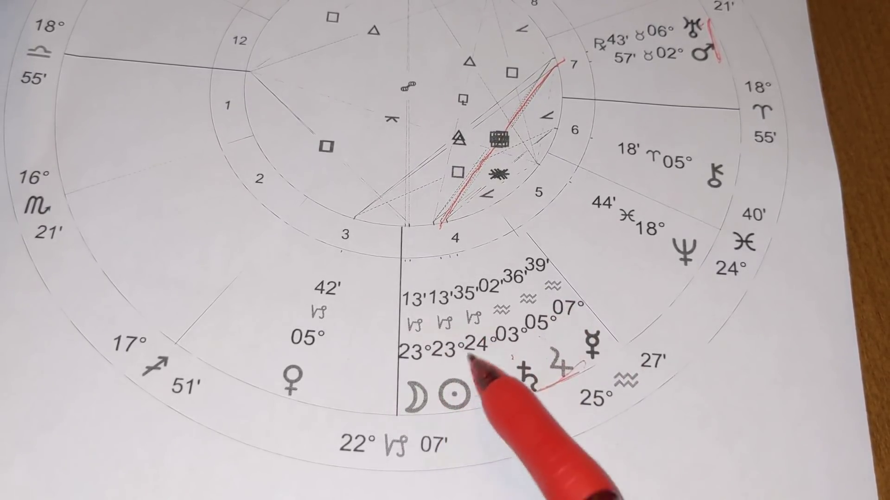
mouse_move(494, 391)
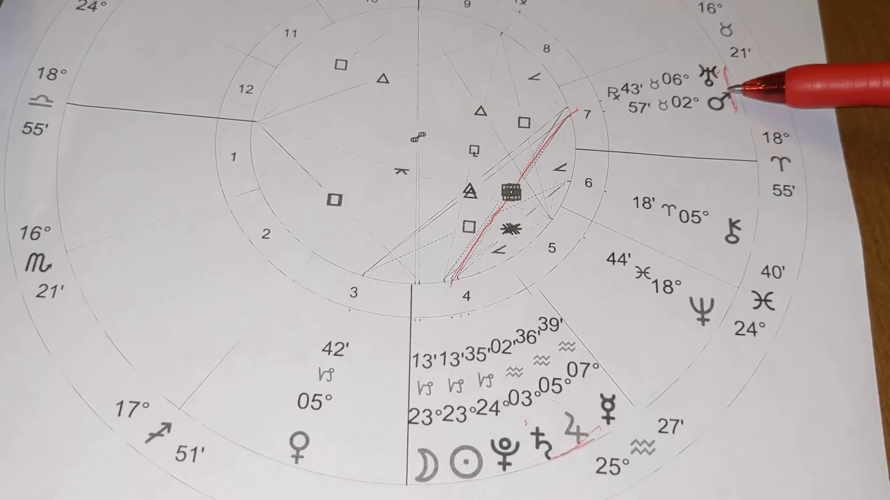
mouse_move(625, 397)
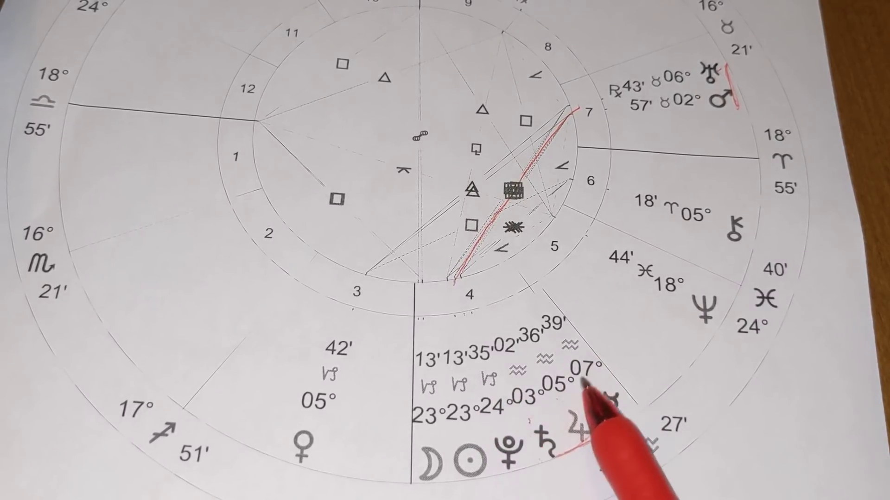
mouse_move(579, 374)
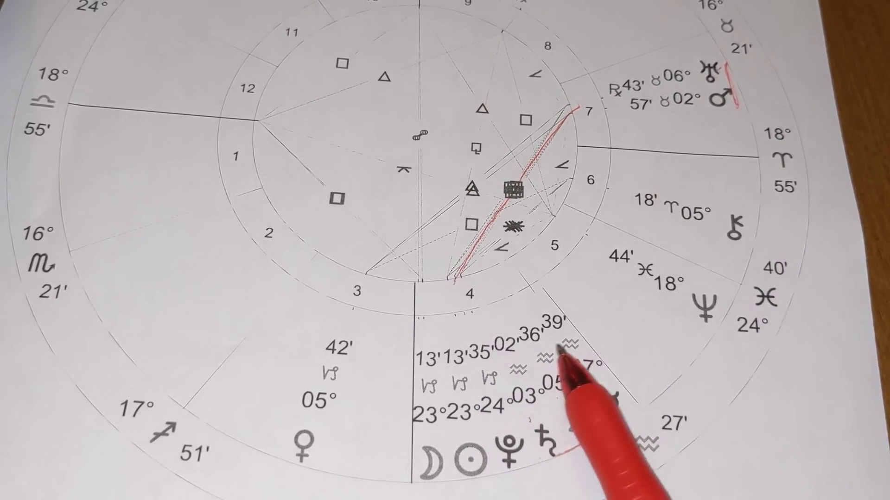
mouse_move(568, 398)
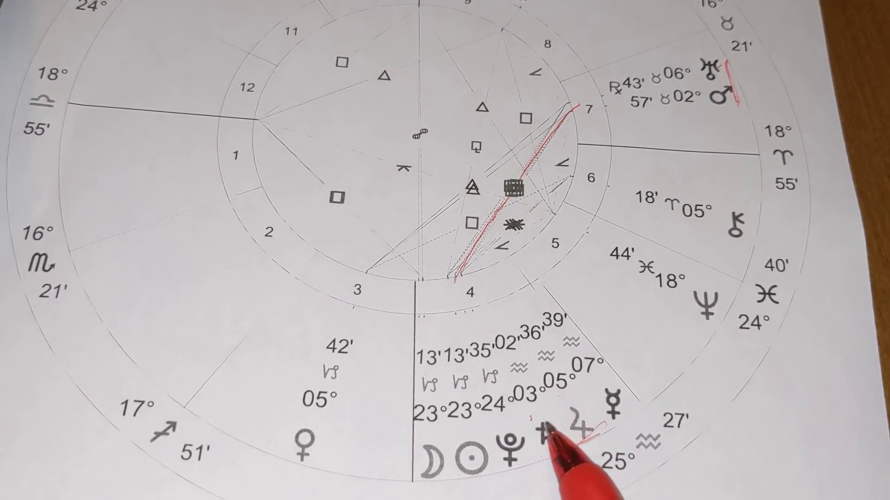
mouse_move(567, 448)
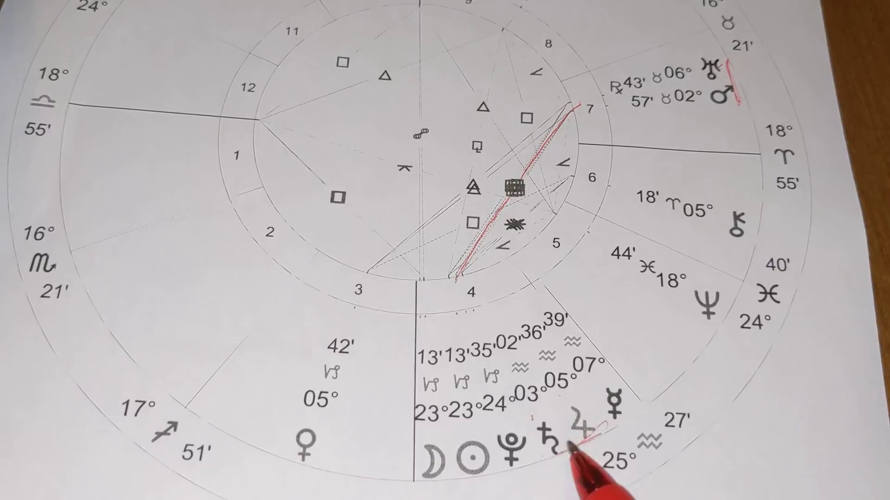
mouse_move(726, 68)
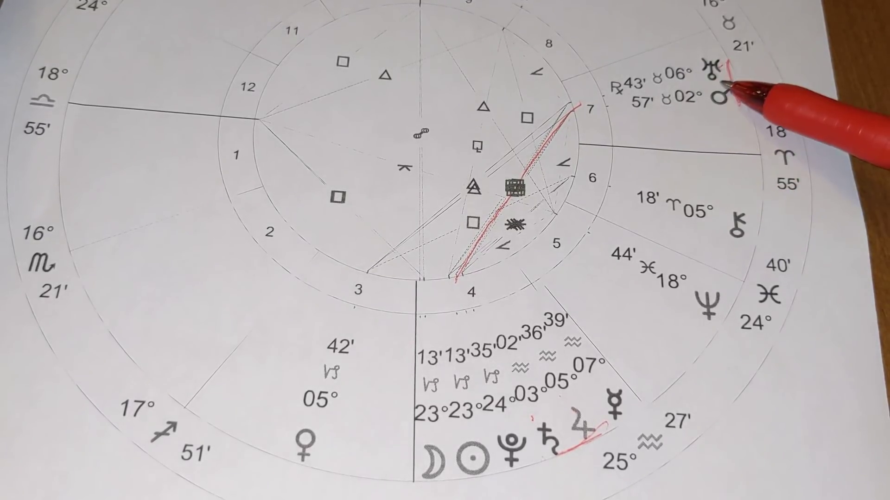
mouse_move(596, 454)
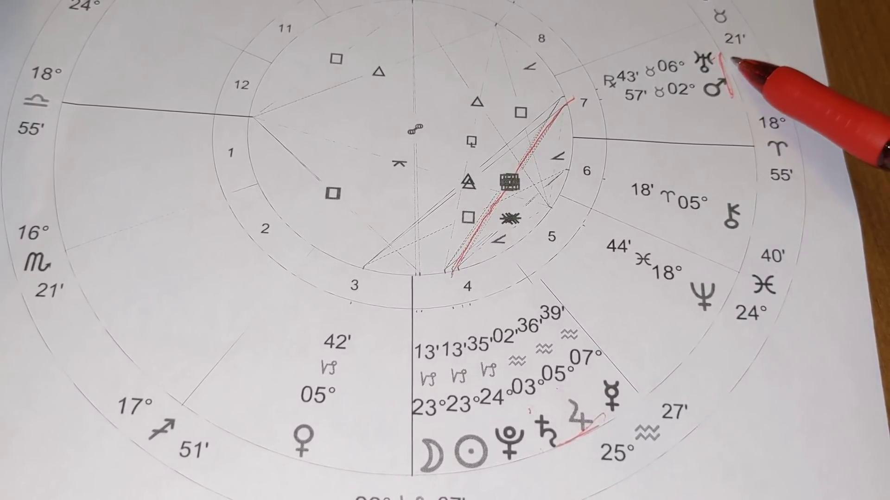
mouse_move(652, 323)
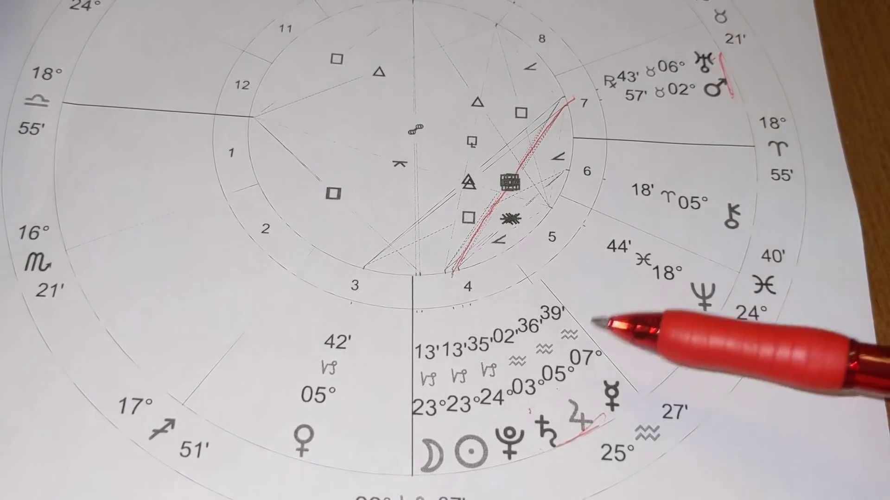